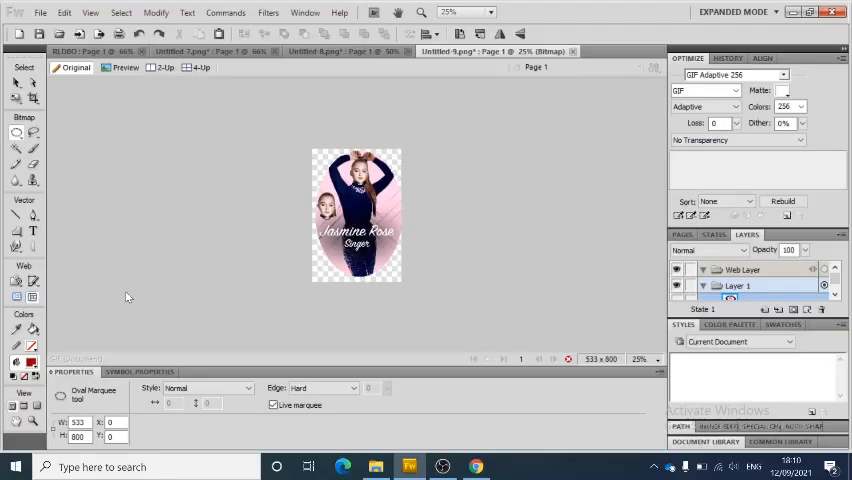
Resize the canvas from 533×800 to 700×900 pixels via Canvas Size.
left_click(156, 12)
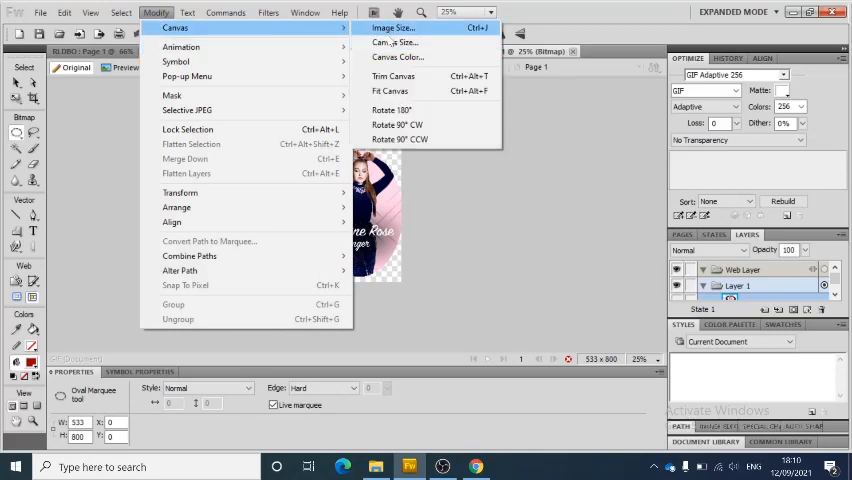
left_click(397, 42)
type("700")
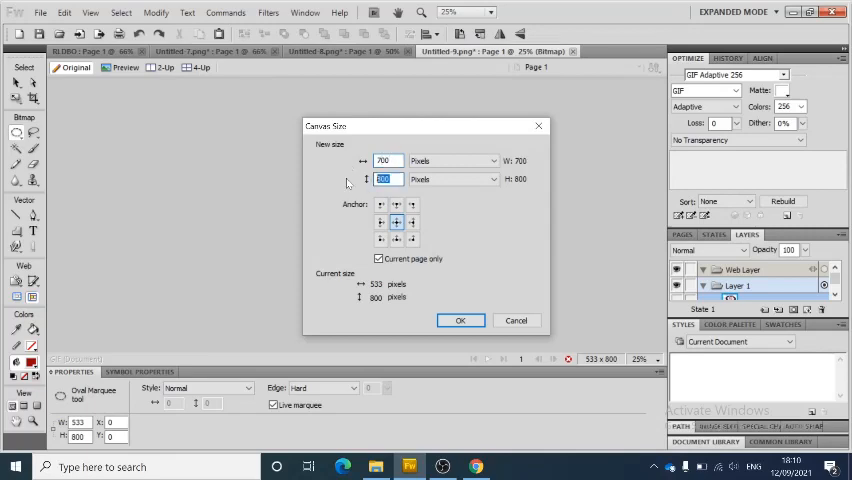
type("900")
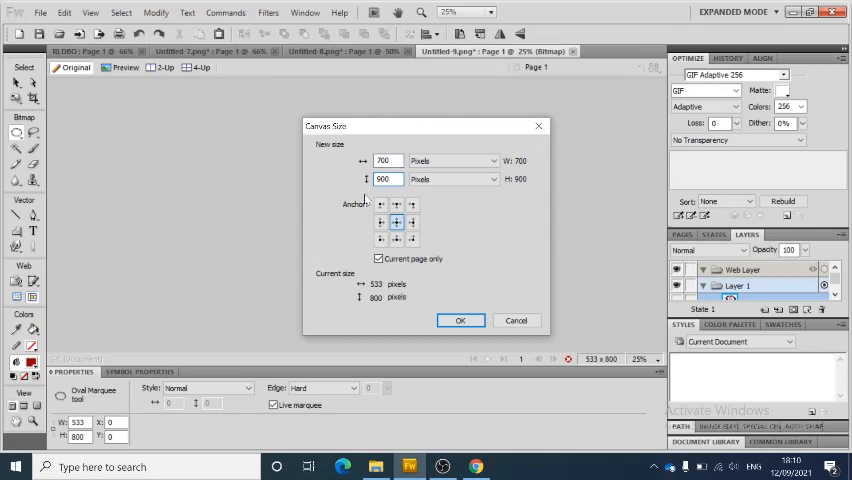
left_click(460, 320)
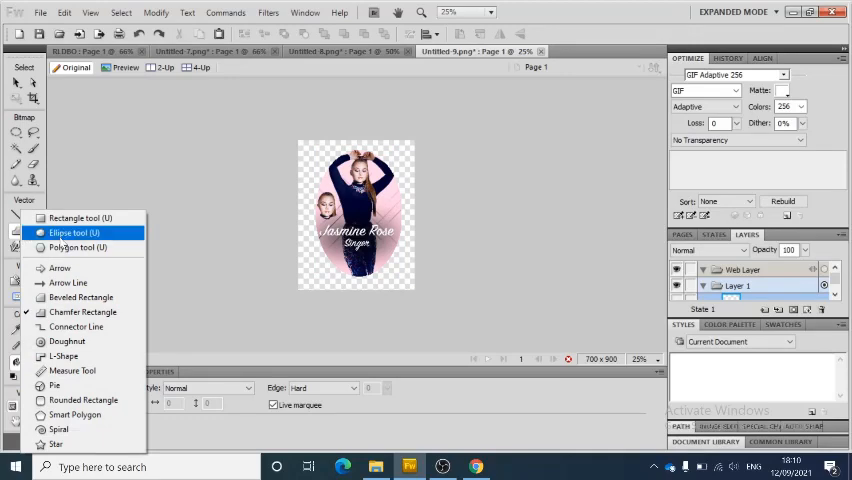
Draw a large red ellipse over the Jasmine Rose poster.
left_click(64, 232)
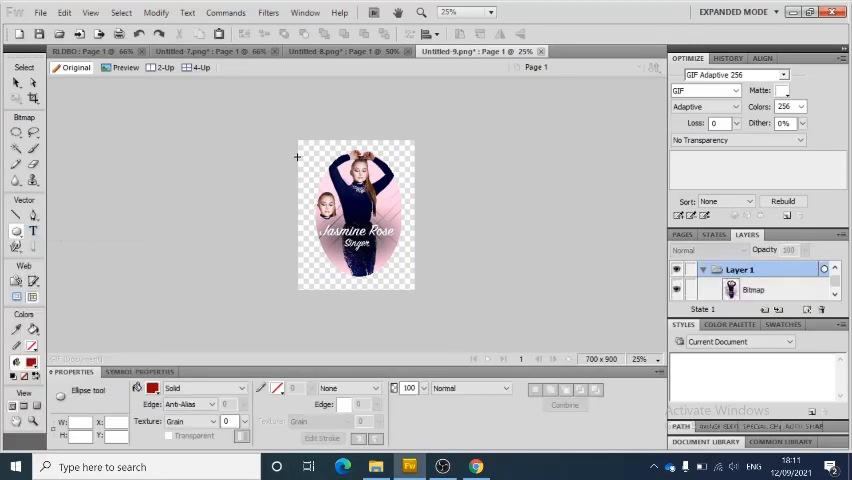
left_click_drag(300, 150, 405, 280)
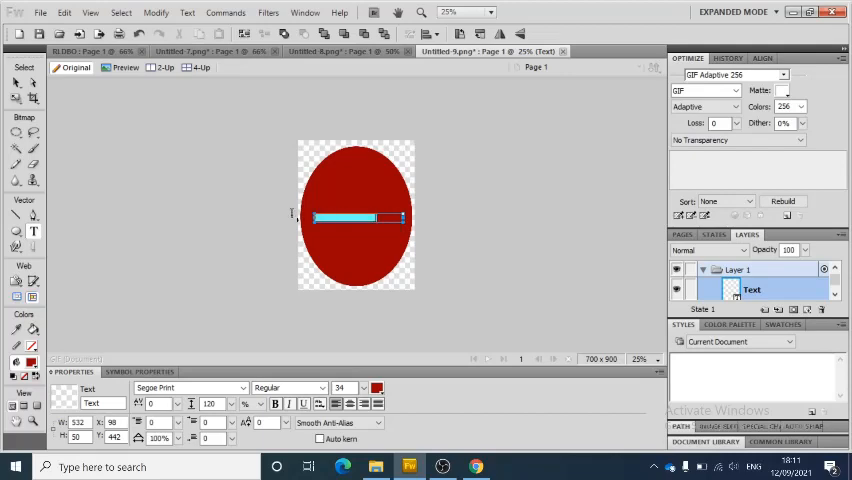
left_click(362, 388)
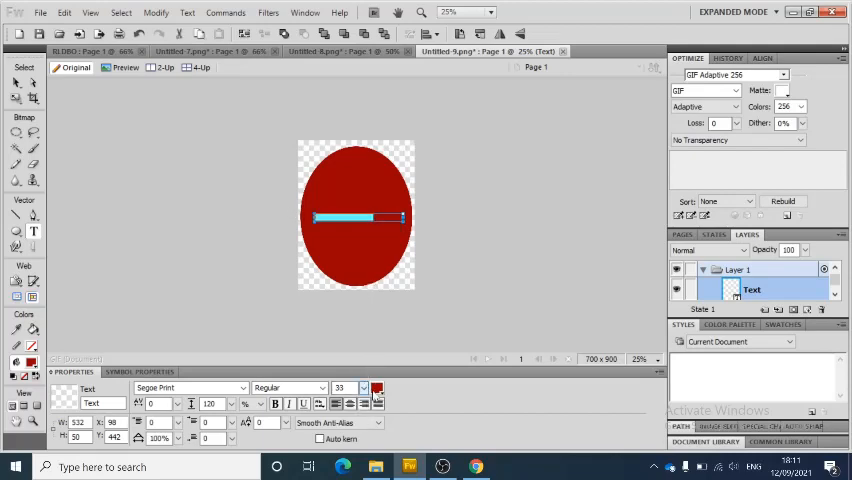
left_click(377, 389)
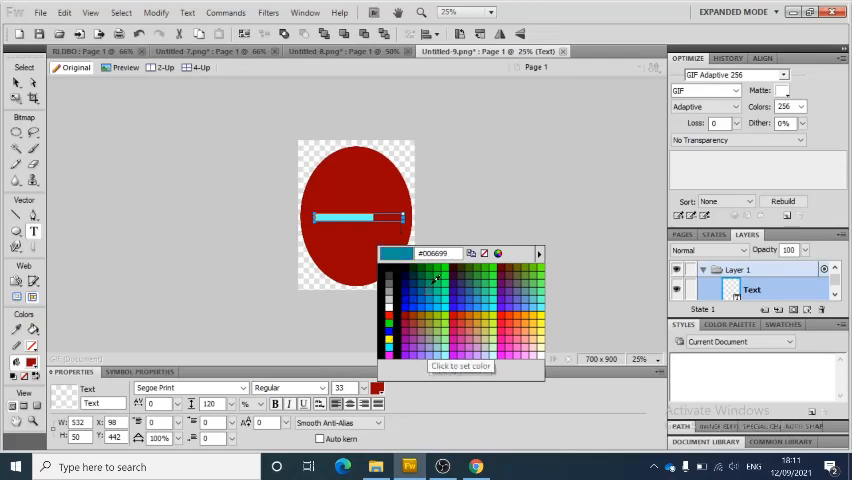
left_click(390, 256)
type("@JasmineRoseOfficial")
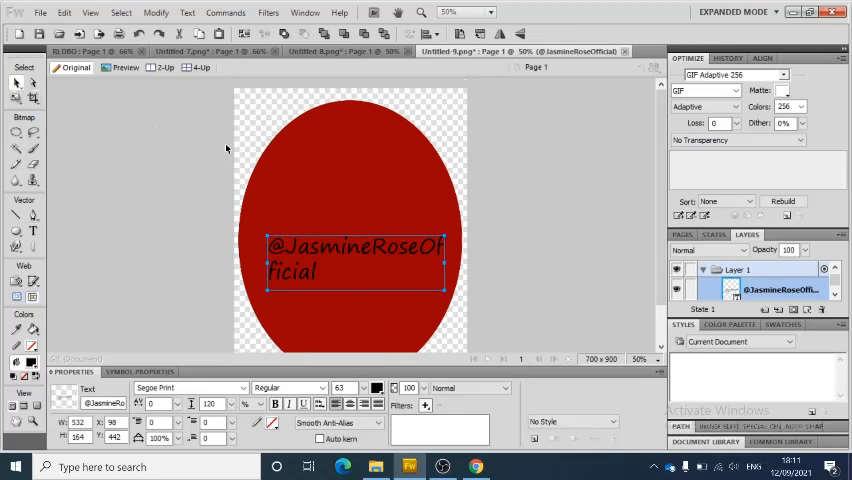
Select the ellipse and text together and attach the text to the ellipse path.
left_click(285, 167)
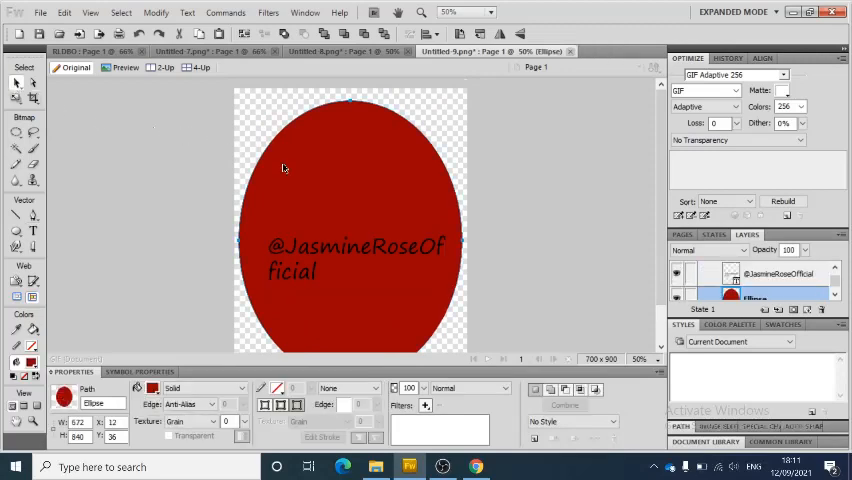
left_click(357, 258)
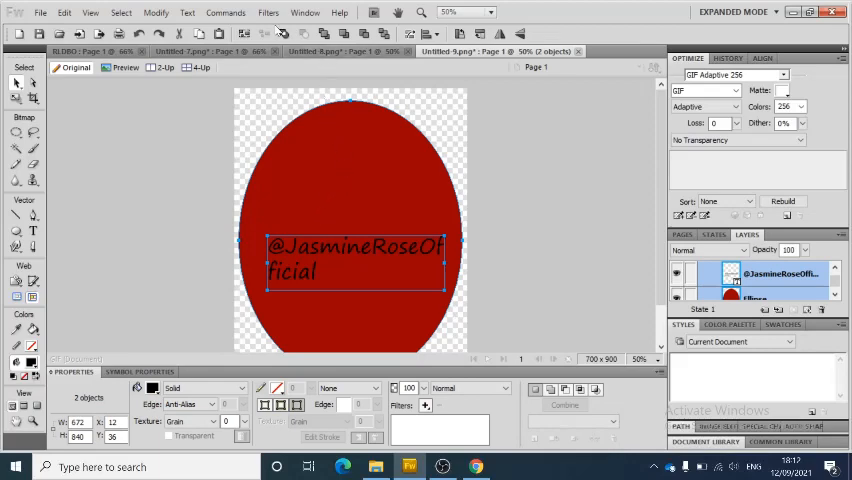
left_click(187, 12)
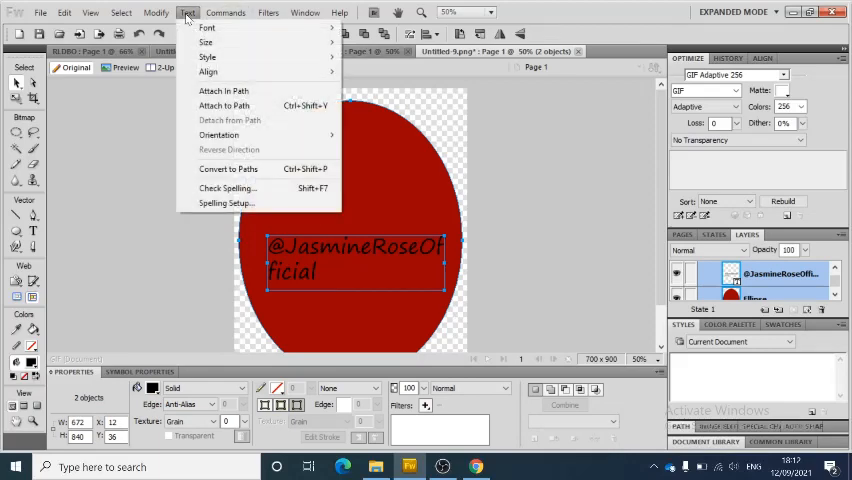
mouse_move(223, 105)
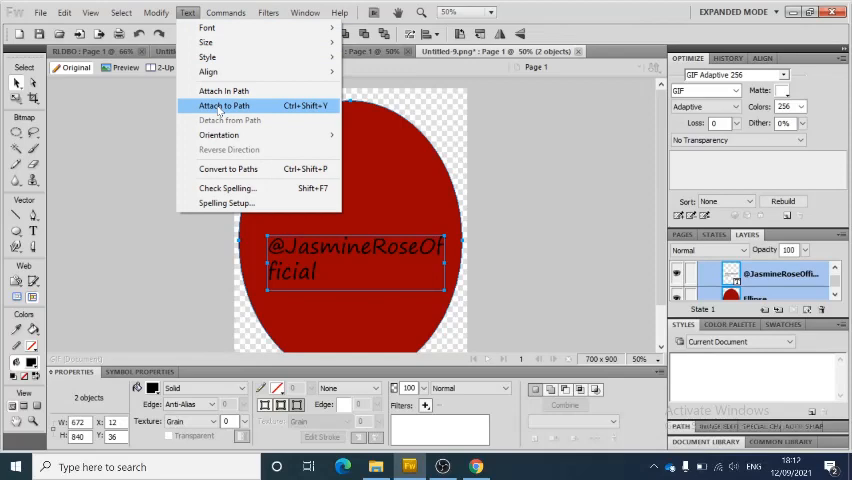
left_click(222, 105)
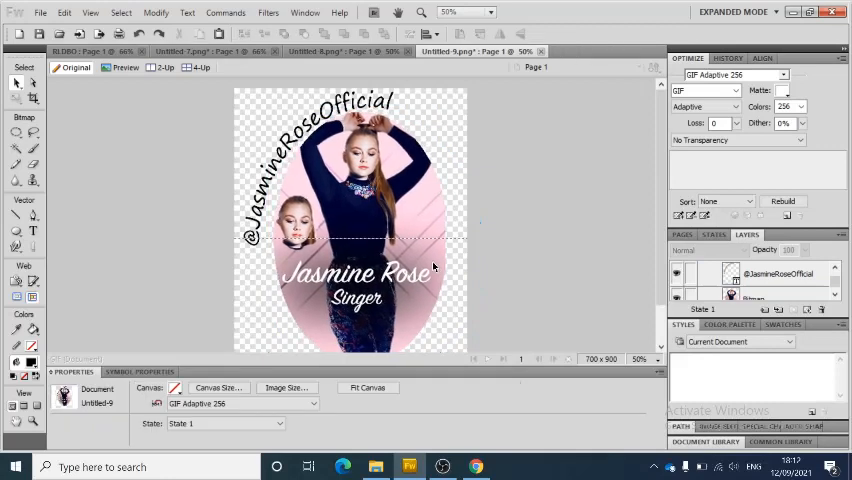
Draw a rectangle over the whole canvas and fill it with yellow.
left_click(756, 297)
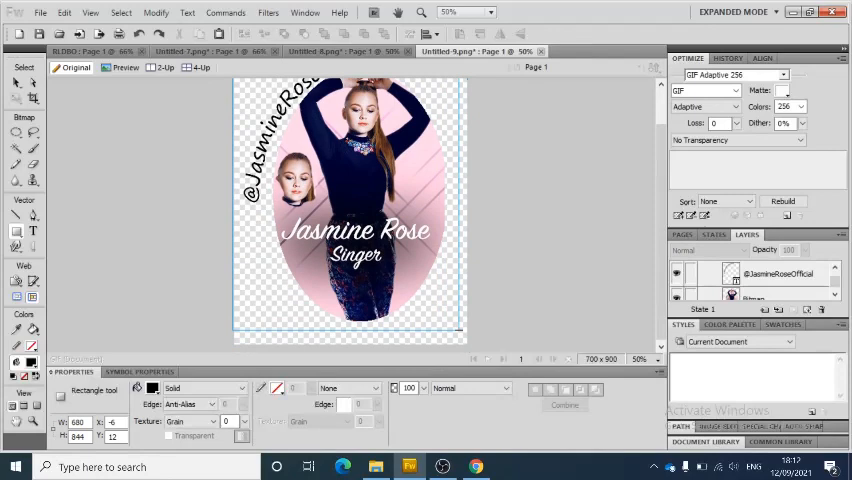
left_click_drag(240, 90, 455, 335)
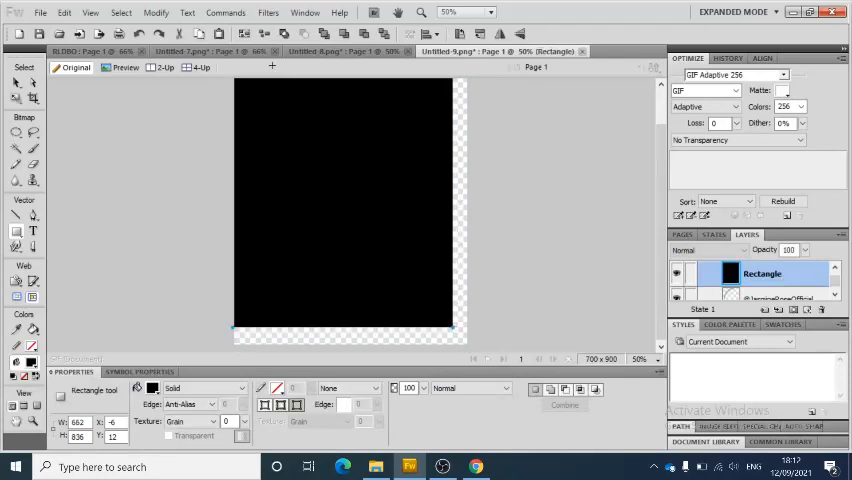
left_click(153, 388)
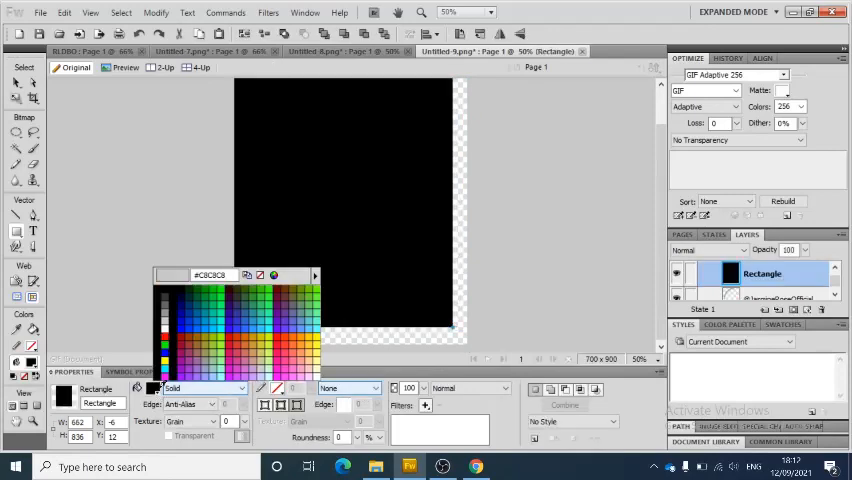
left_click(318, 338)
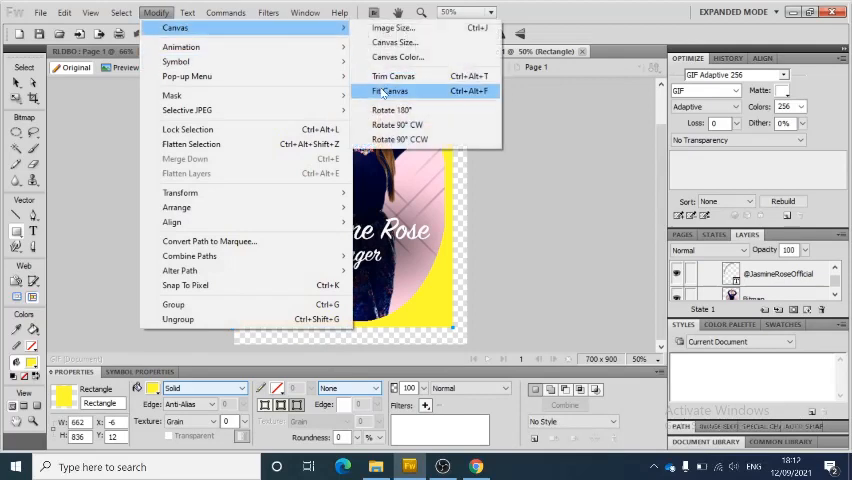
Fit the canvas to the artwork, resizing it to 662×843 pixels.
left_click(390, 91)
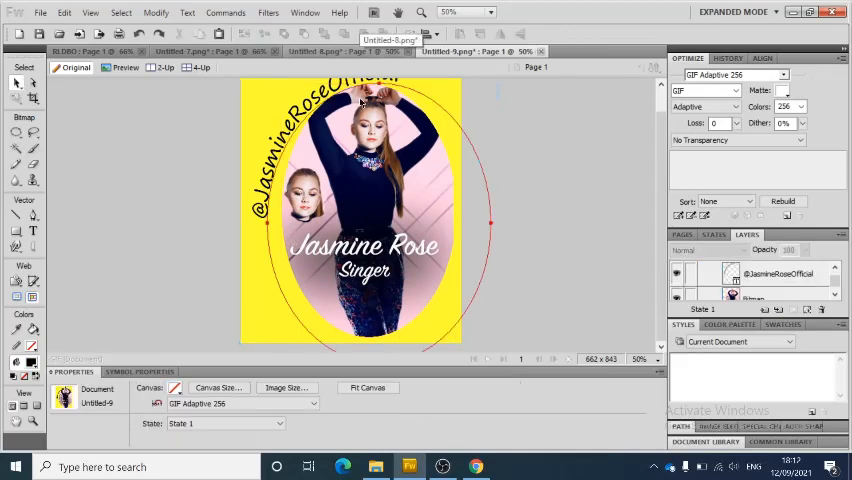
mouse_move(258, 225)
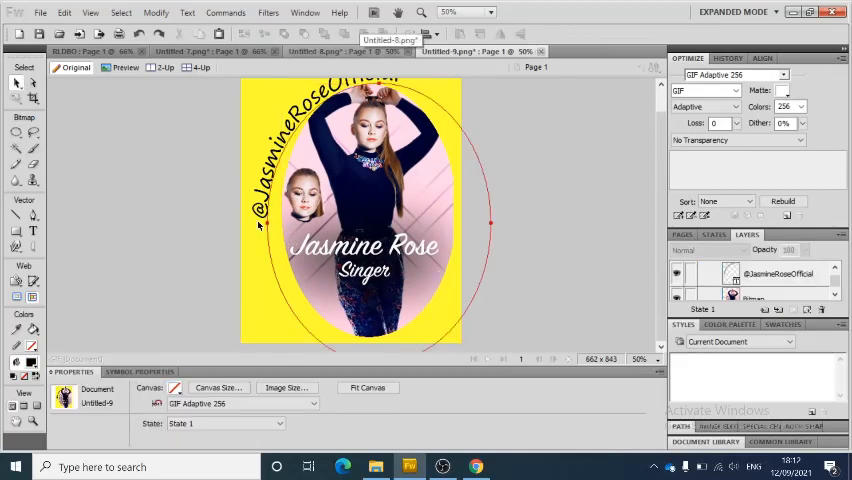